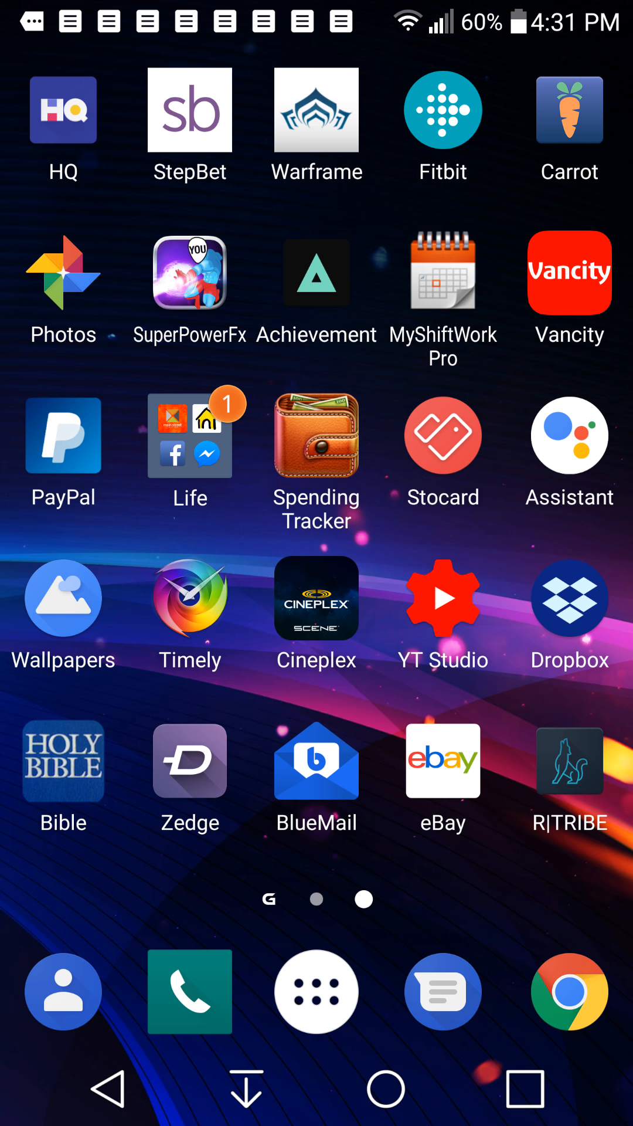
- Launch Google Authenticator from the app drawer to reach its 2-Step Verification welcome screen
click(316, 992)
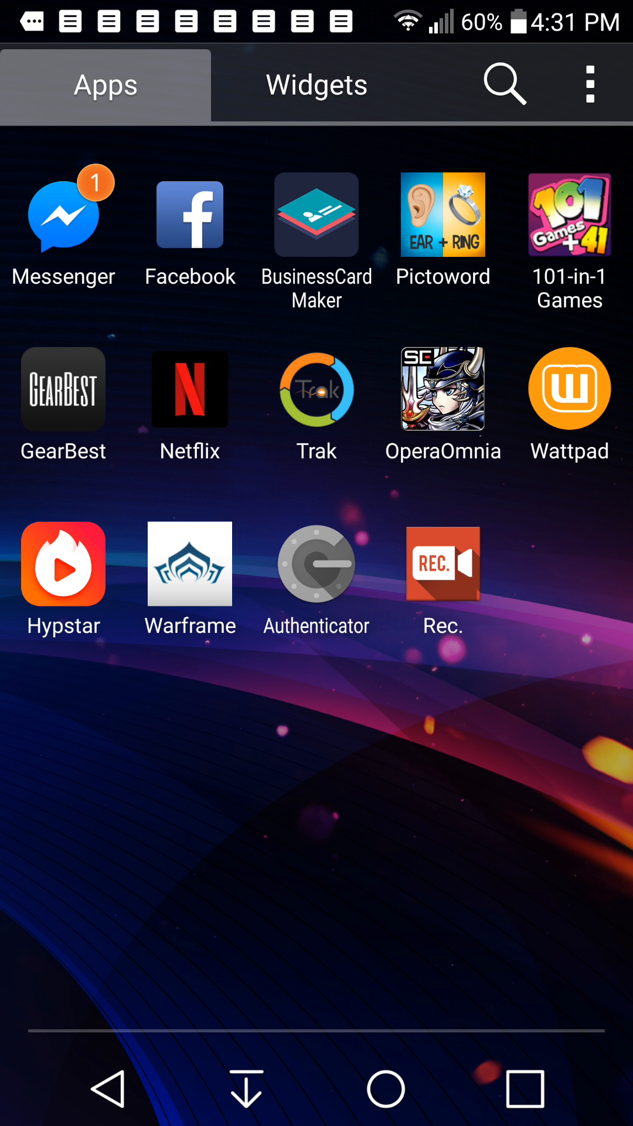
click(317, 563)
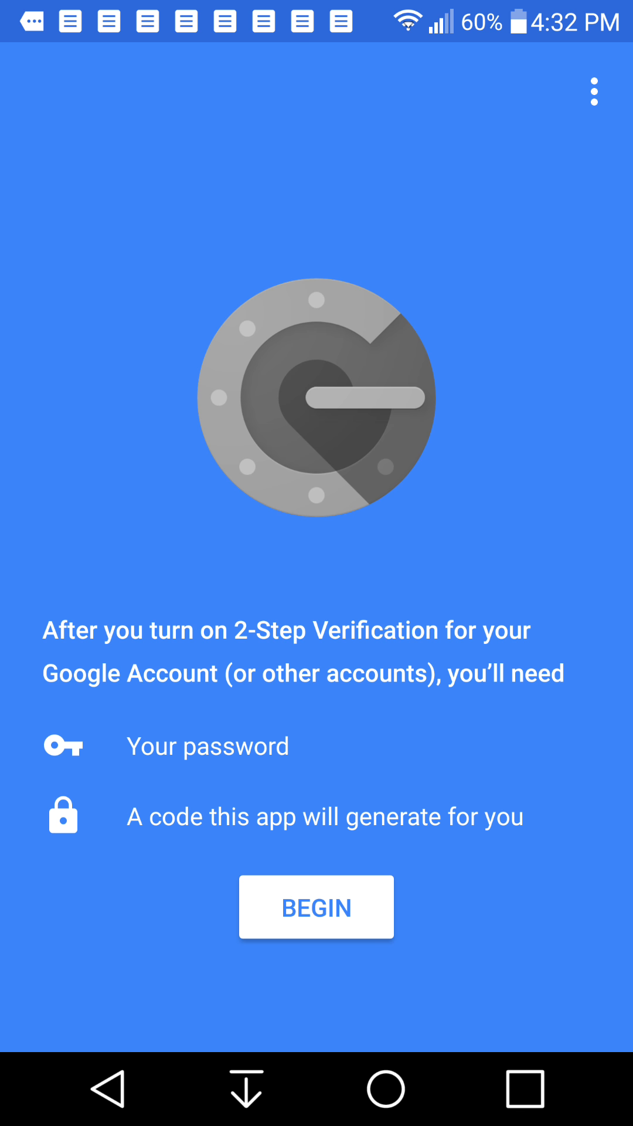
- Start the How it works walkthrough from the overflow menu, showing the Signing in to Google page
click(595, 90)
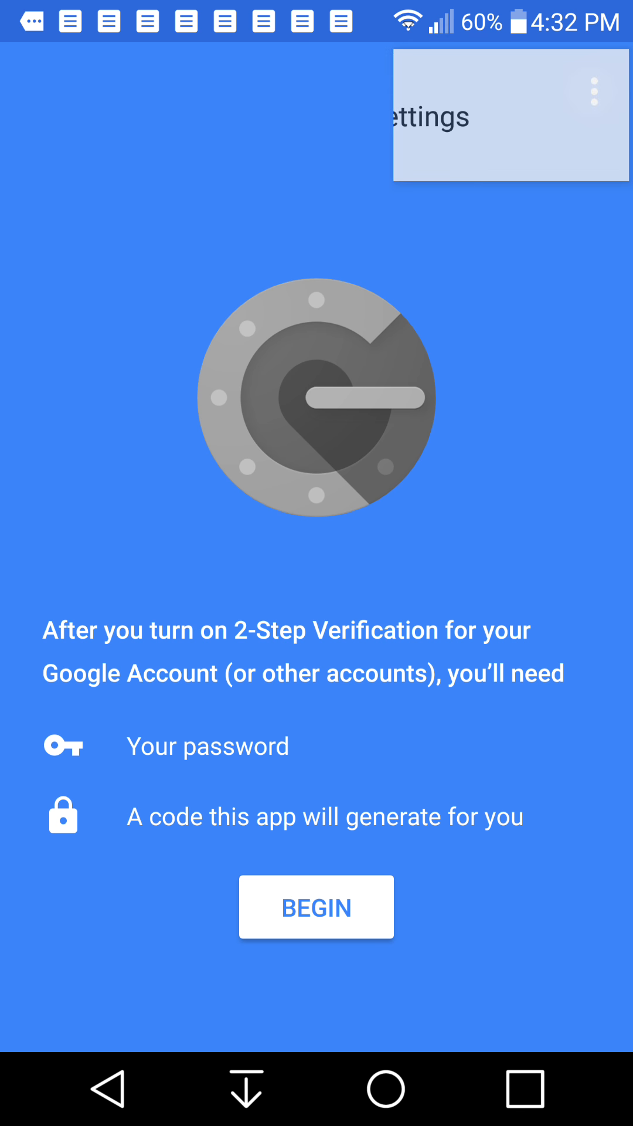
click(595, 95)
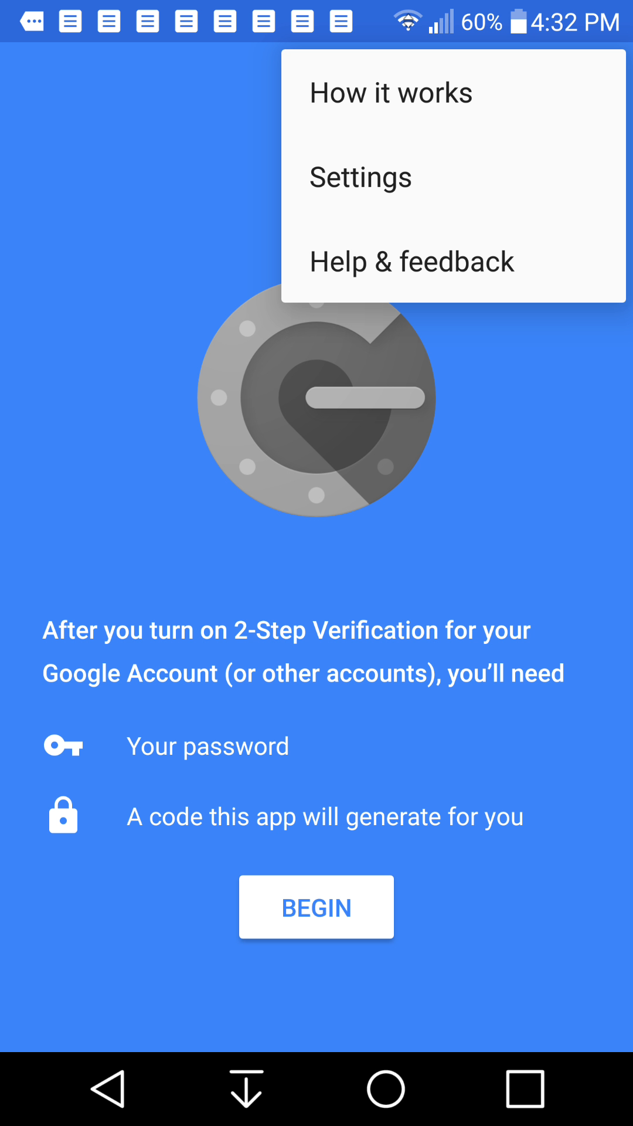
click(390, 93)
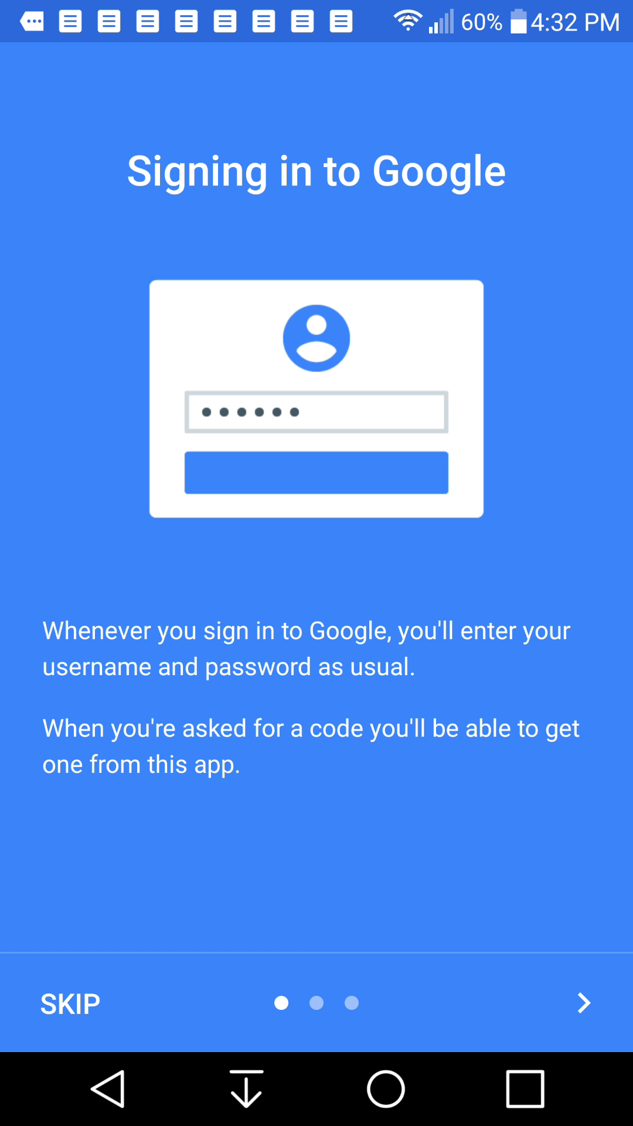
- Step through the remaining two walkthrough pages and finish with DONE, back at the welcome screen
click(583, 1004)
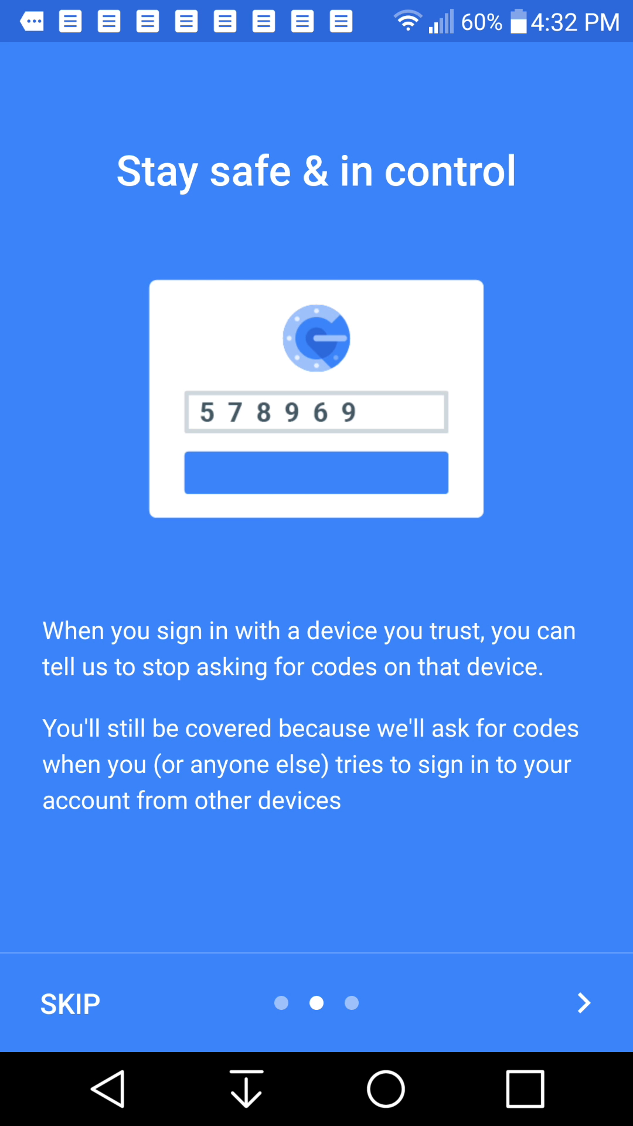
click(582, 1004)
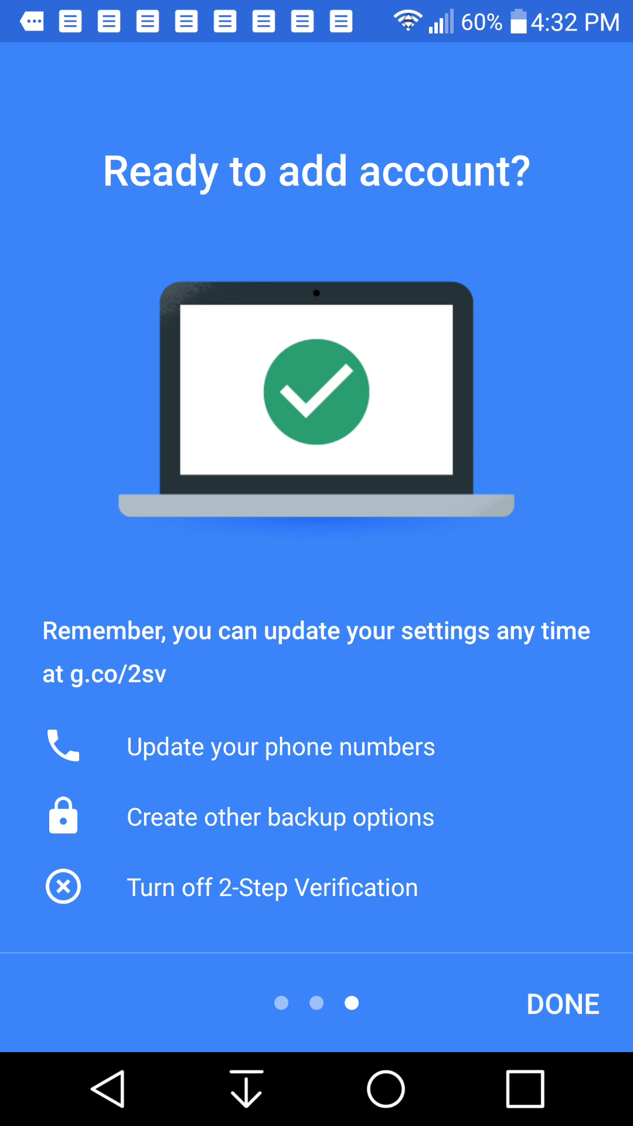
click(563, 1004)
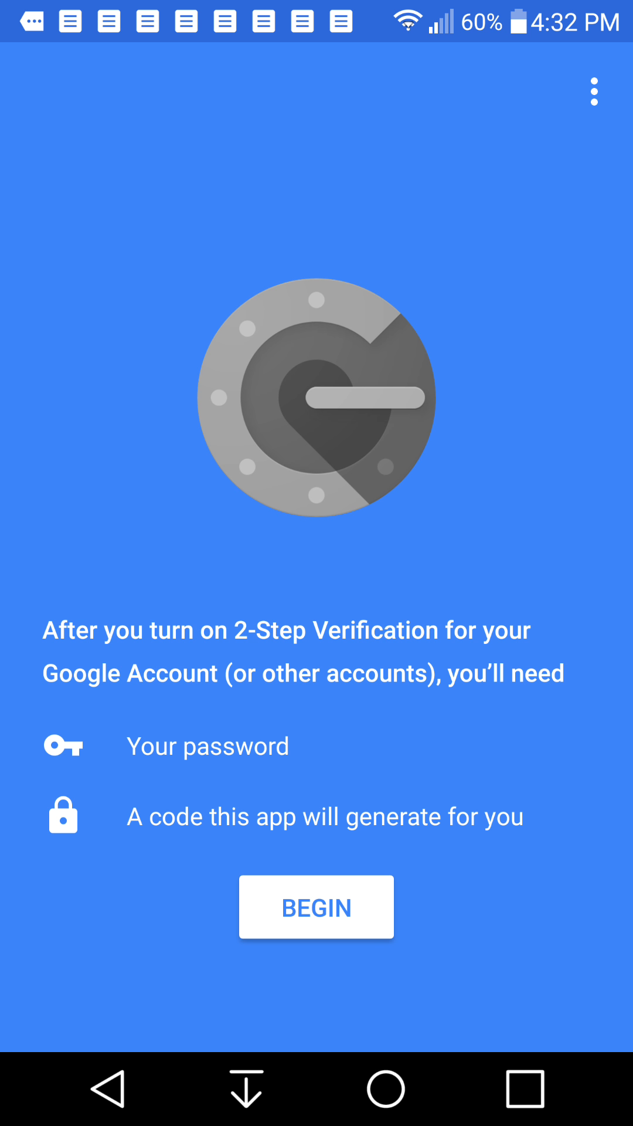
click(316, 908)
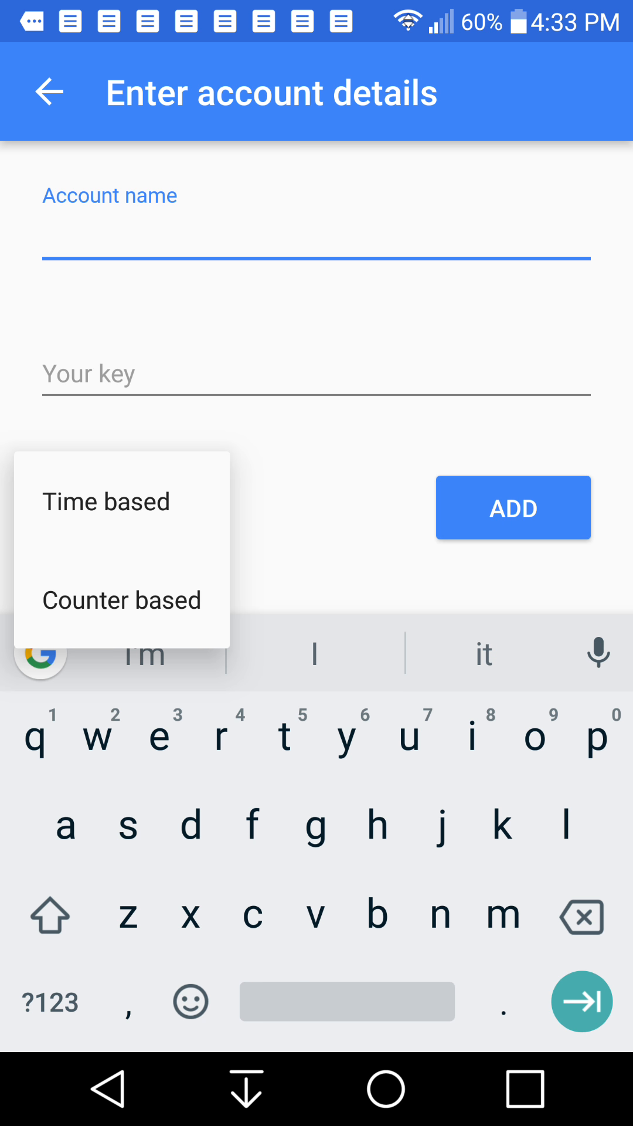
click(106, 502)
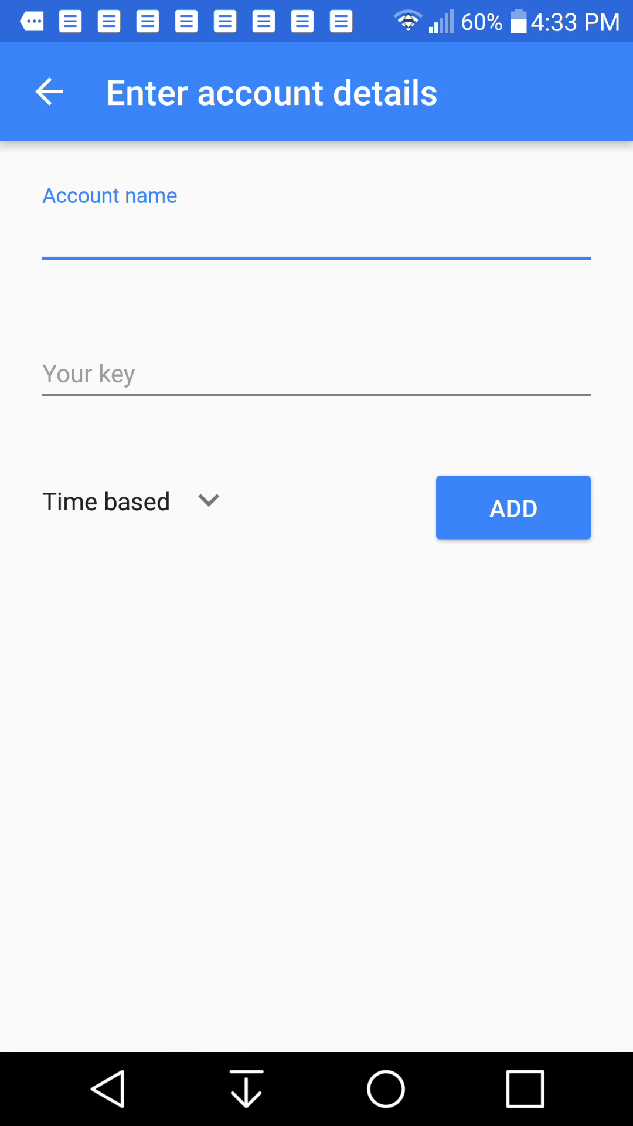
click(49, 92)
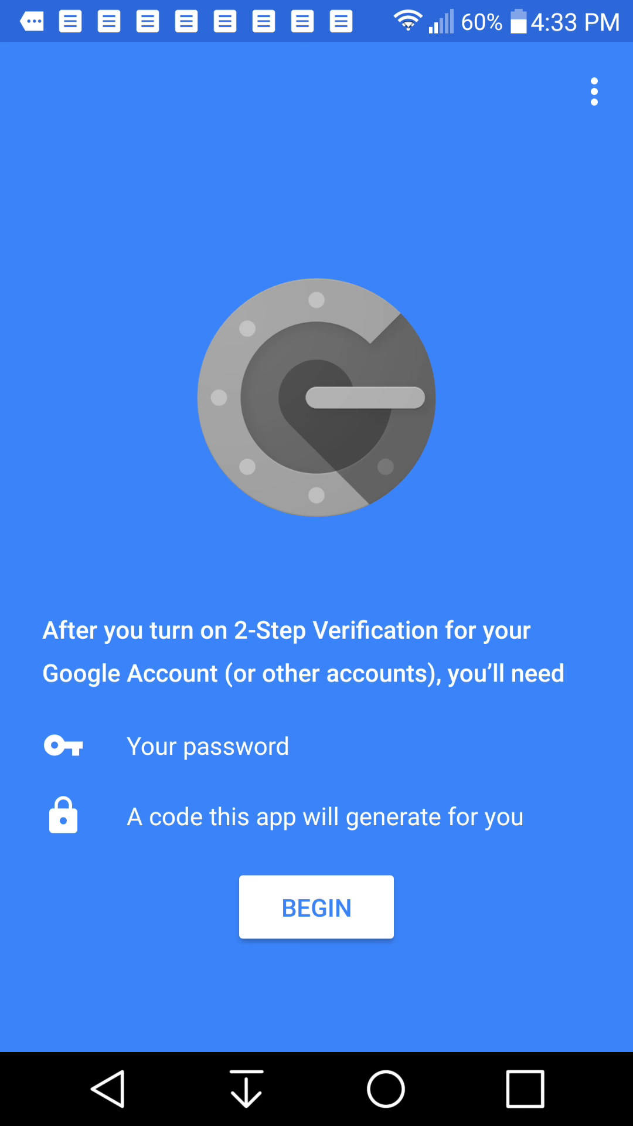
click(593, 91)
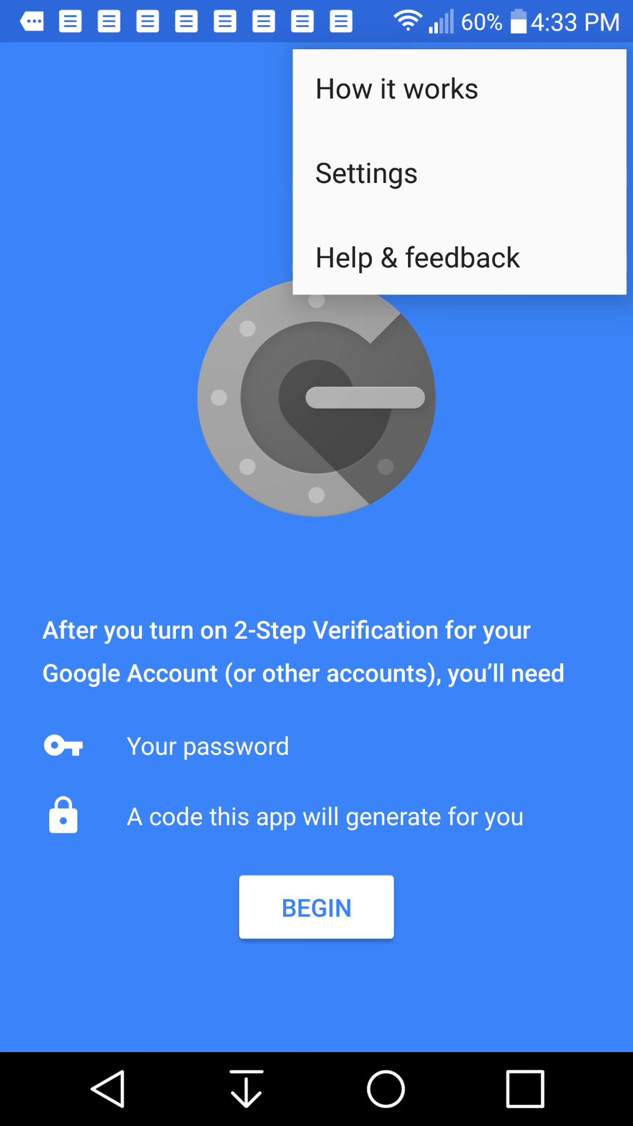
click(366, 174)
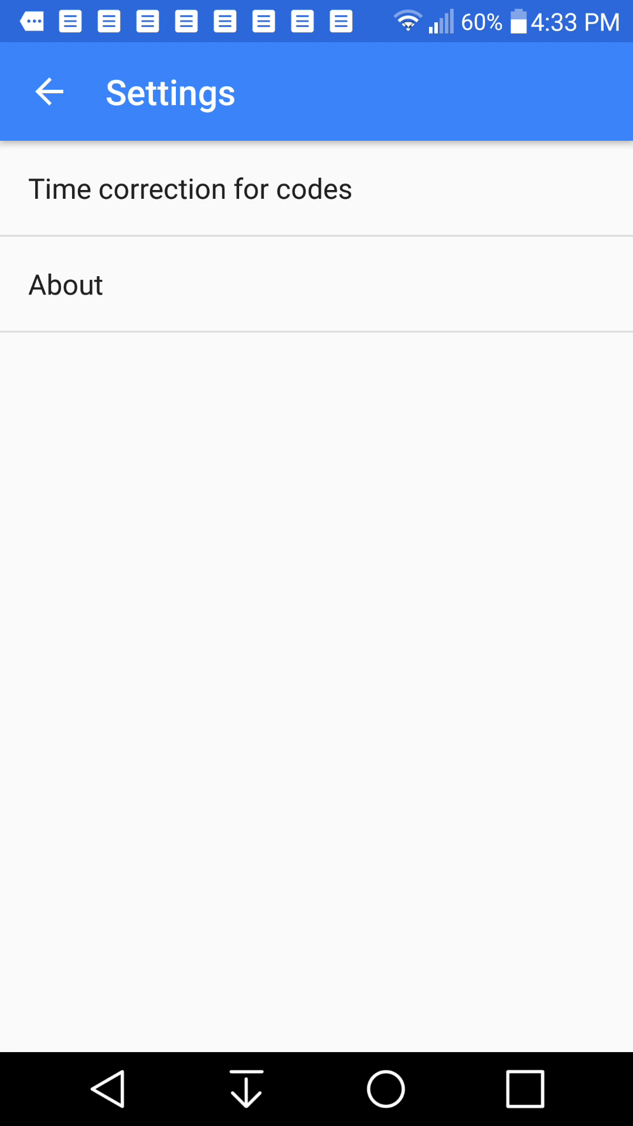
click(191, 188)
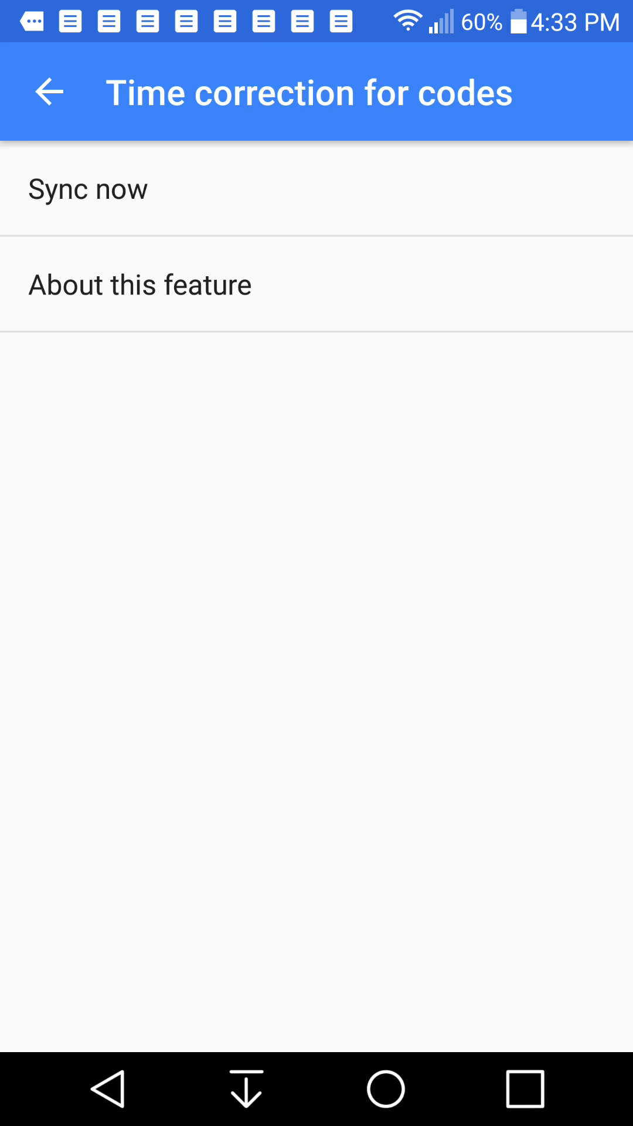
click(87, 189)
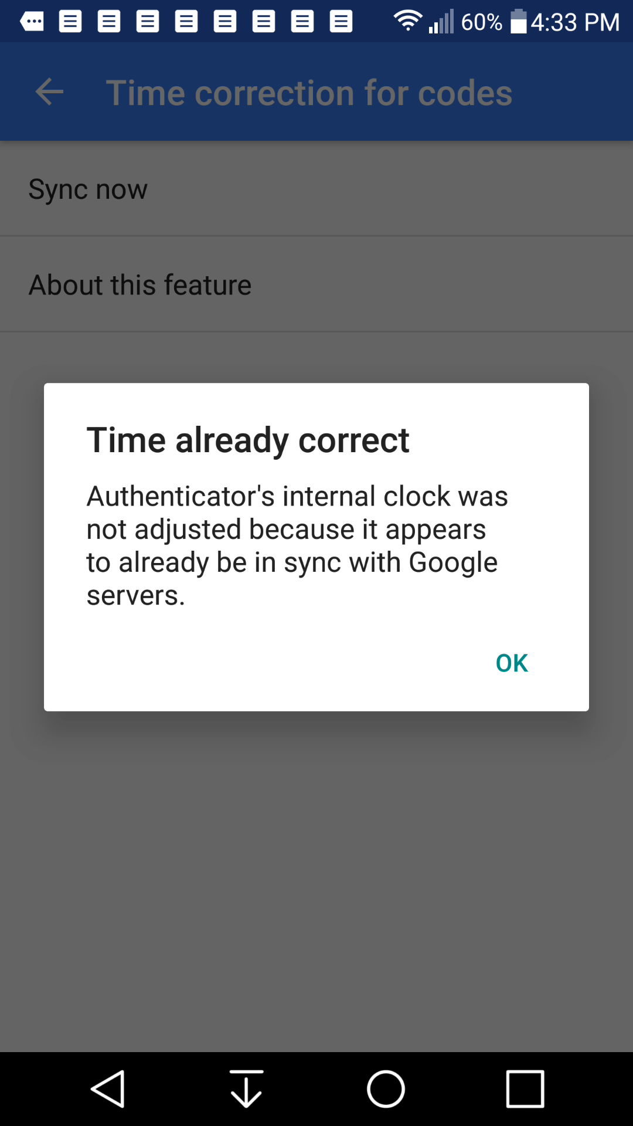
click(511, 662)
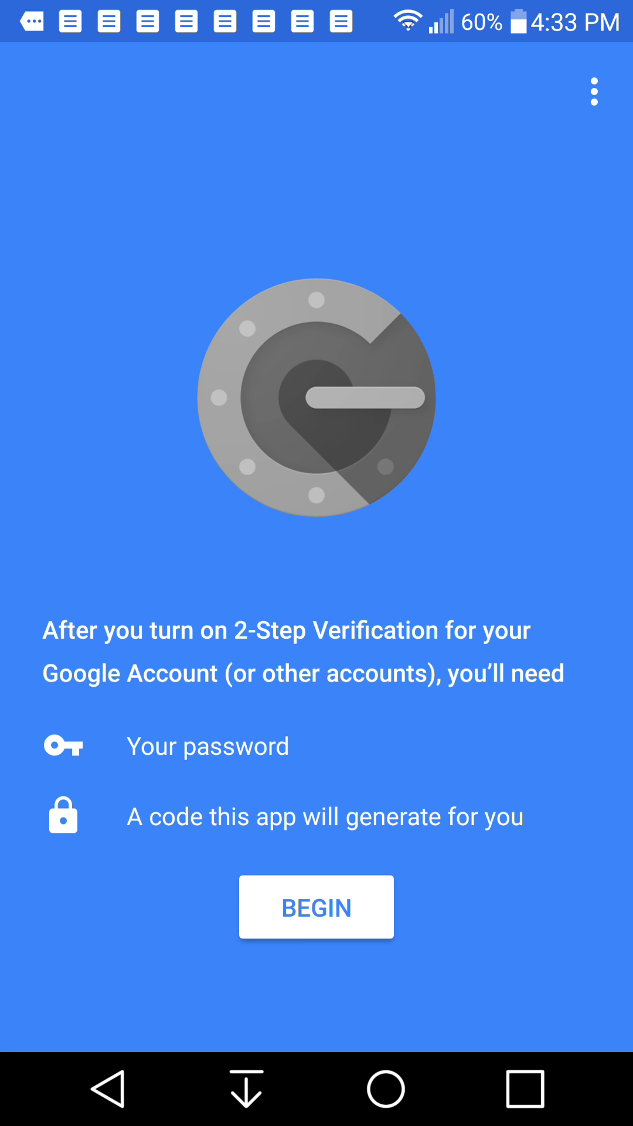
- Begin account setup, answer the camera permission prompt, and focus the empty Account name field
click(315, 908)
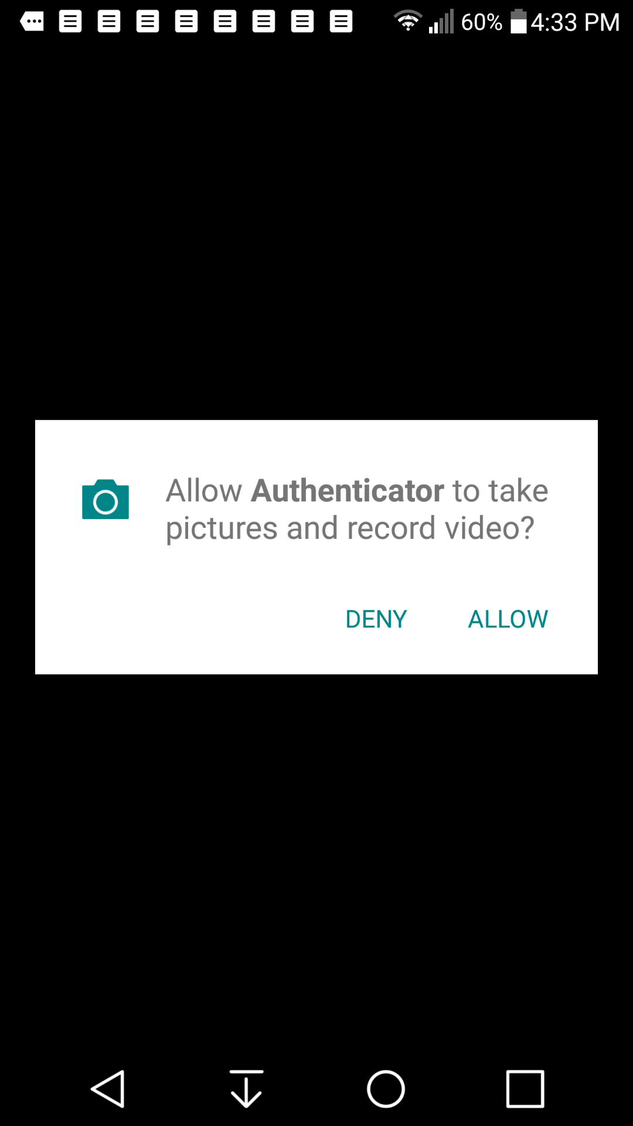
click(508, 619)
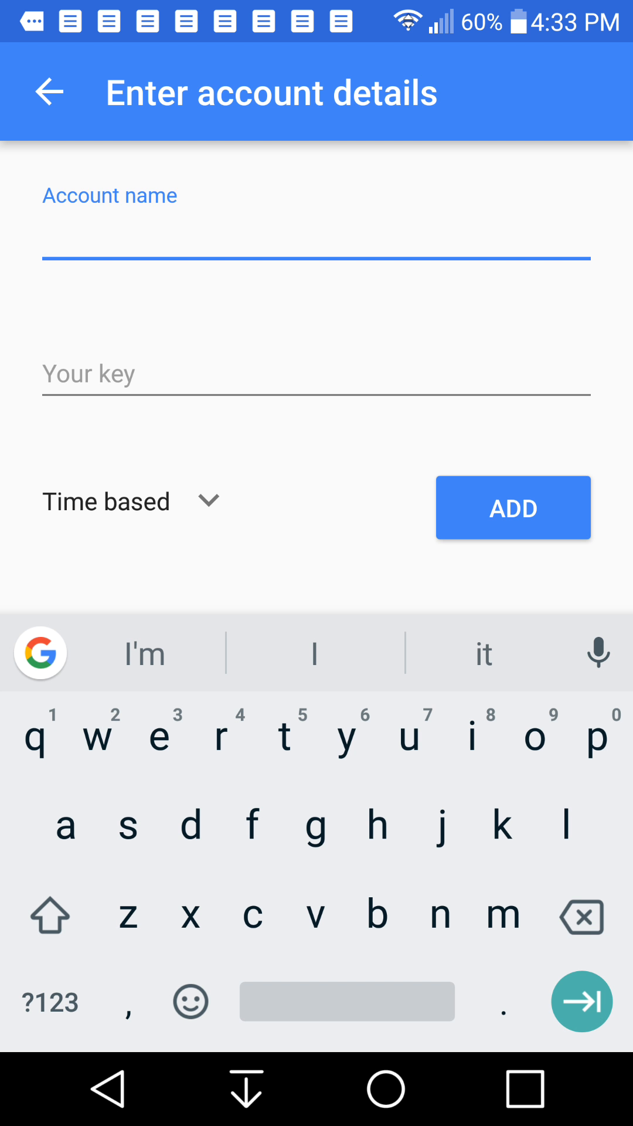
click(310, 239)
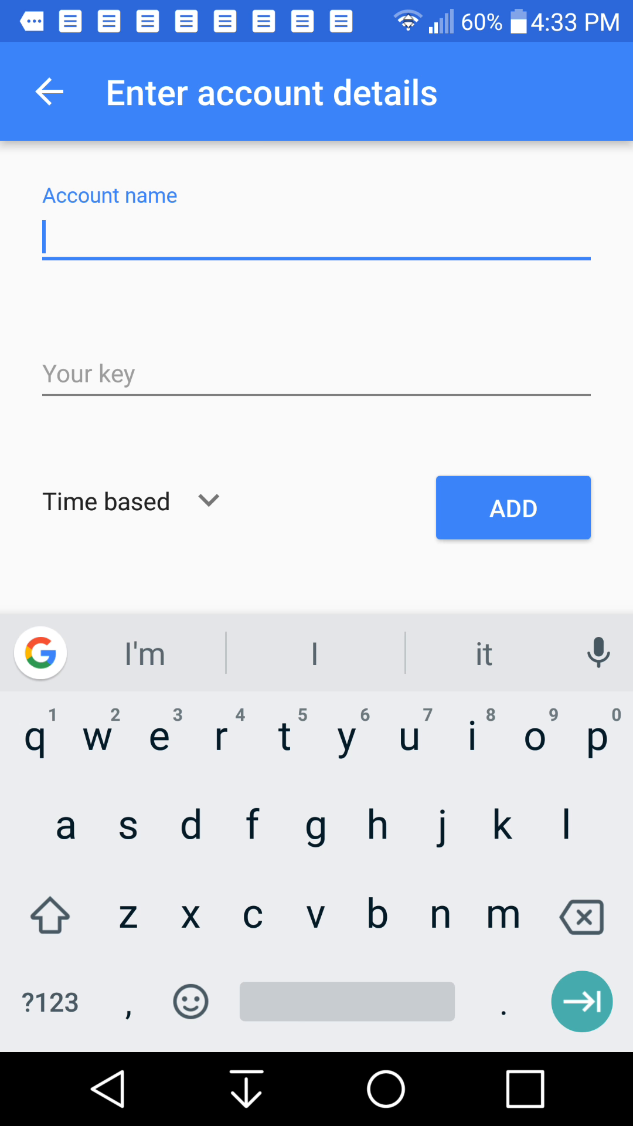